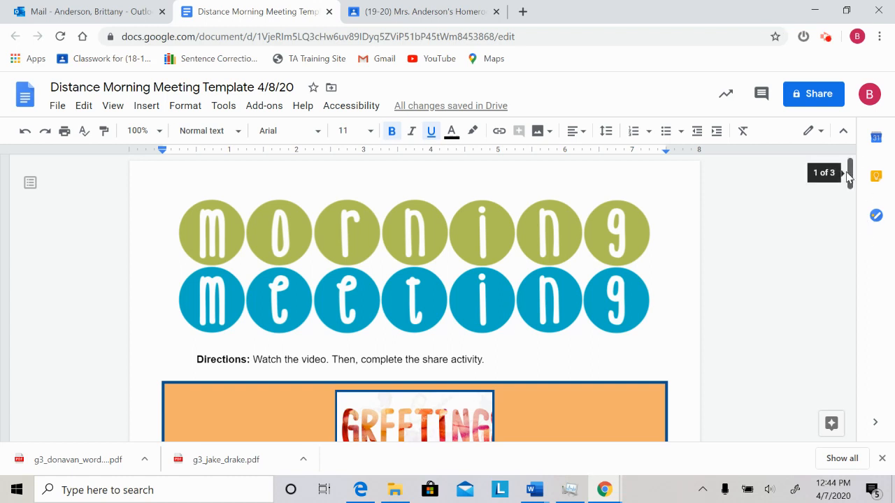
Step: Replace the first student's 'Detective' answer in the share table with 'Both'
scroll("down", 3)
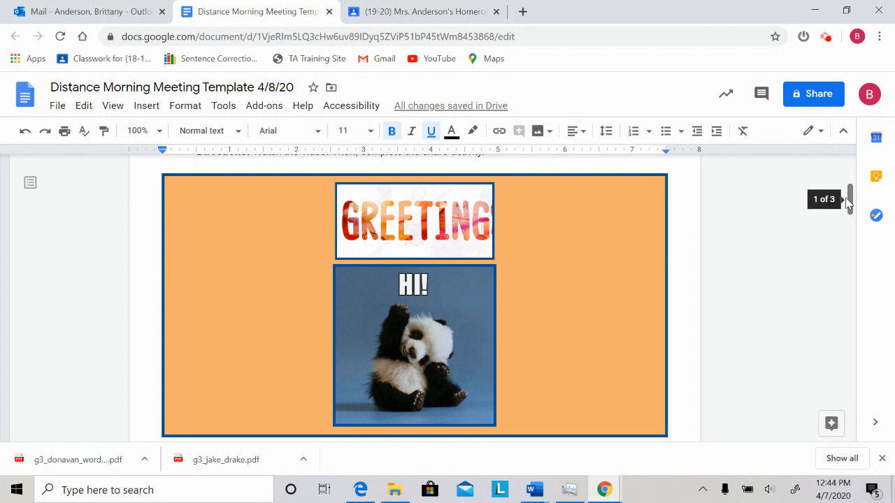
mouse_move(477, 306)
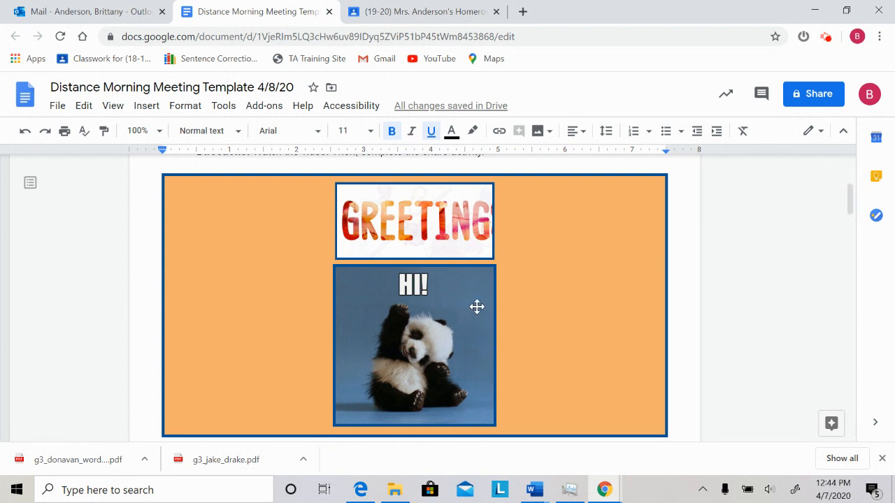
mouse_move(861, 204)
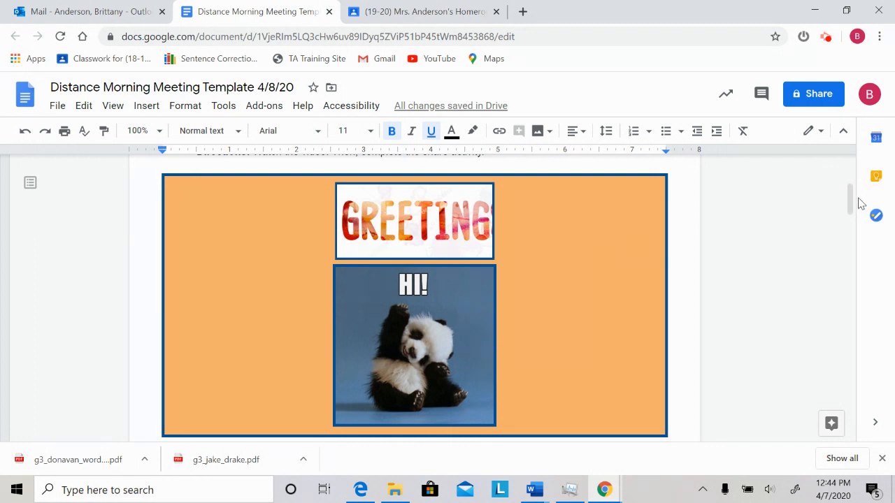
scroll("down", 3)
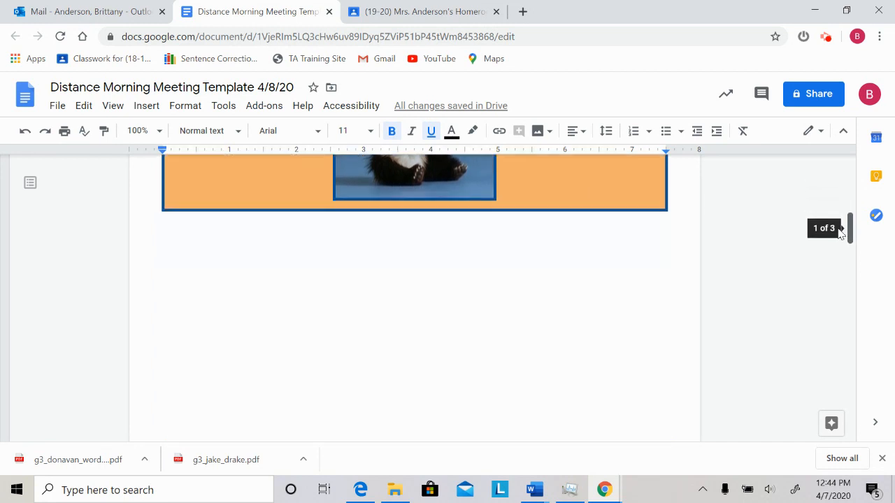
scroll("down", 3)
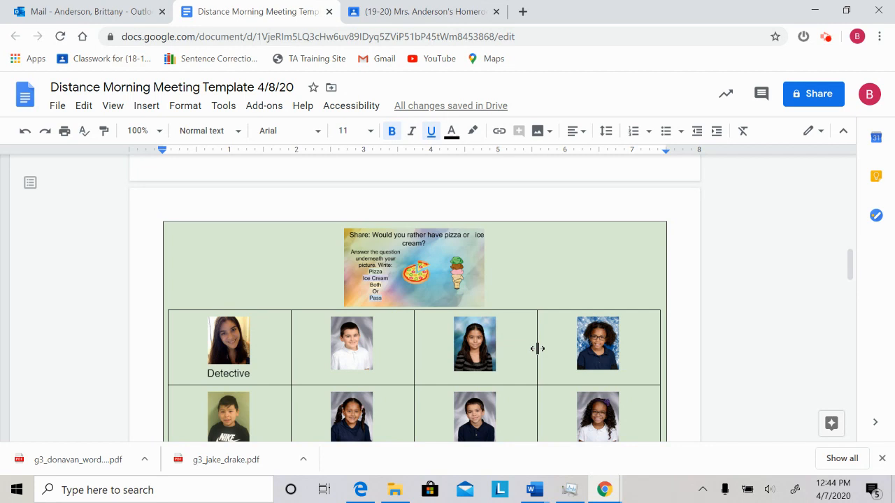
mouse_move(403, 286)
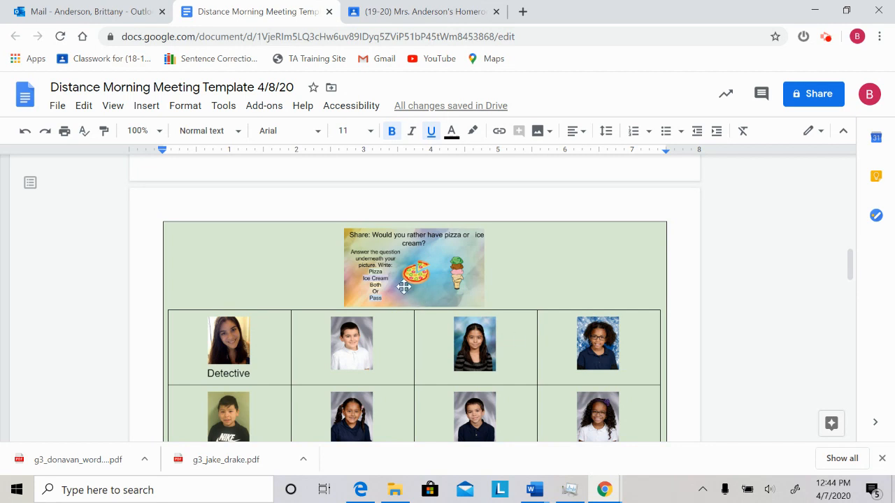
mouse_move(379, 279)
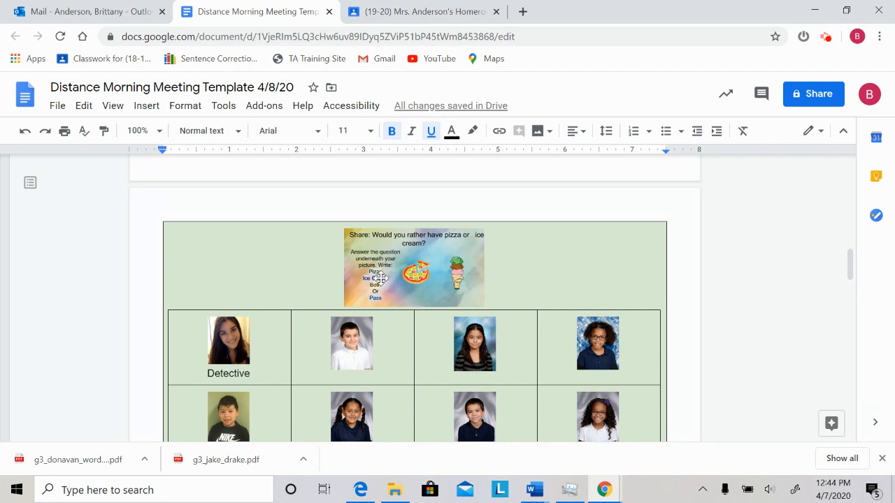
mouse_move(277, 356)
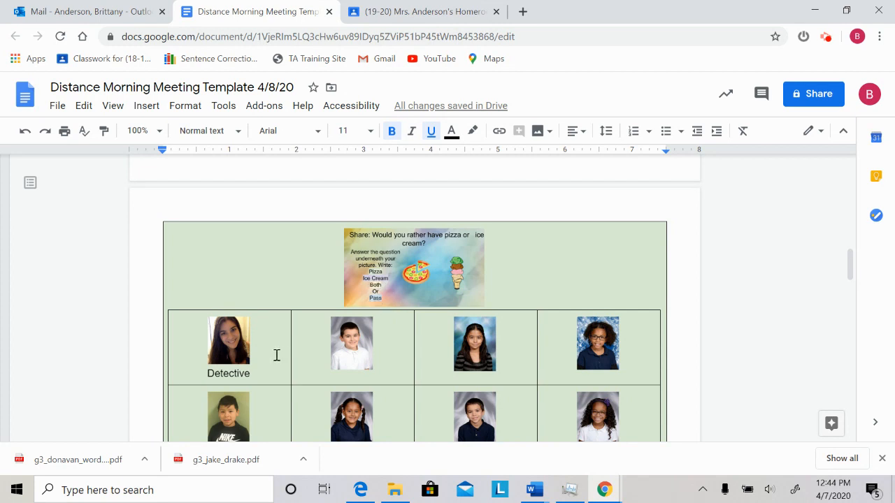
left_click(252, 373)
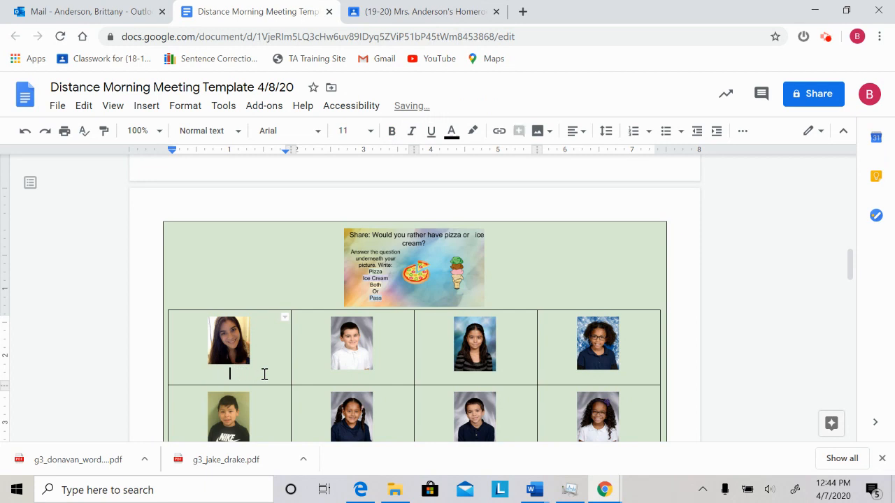
type("Both")
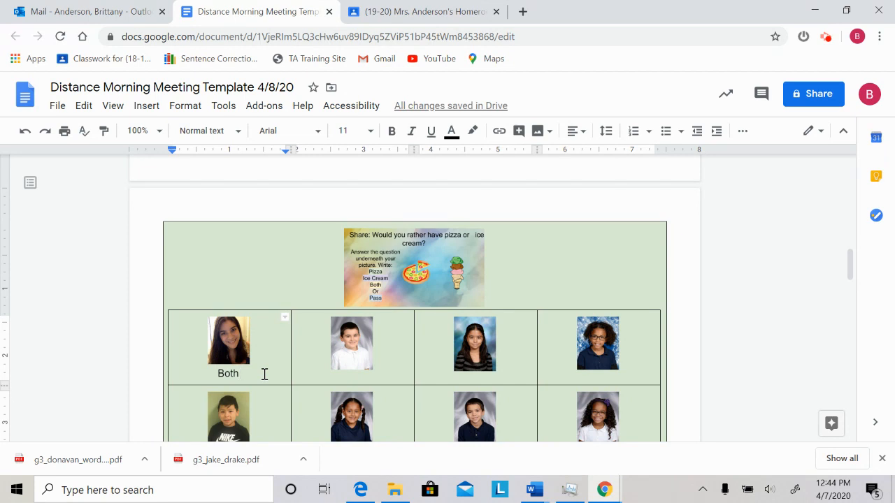
mouse_move(750, 226)
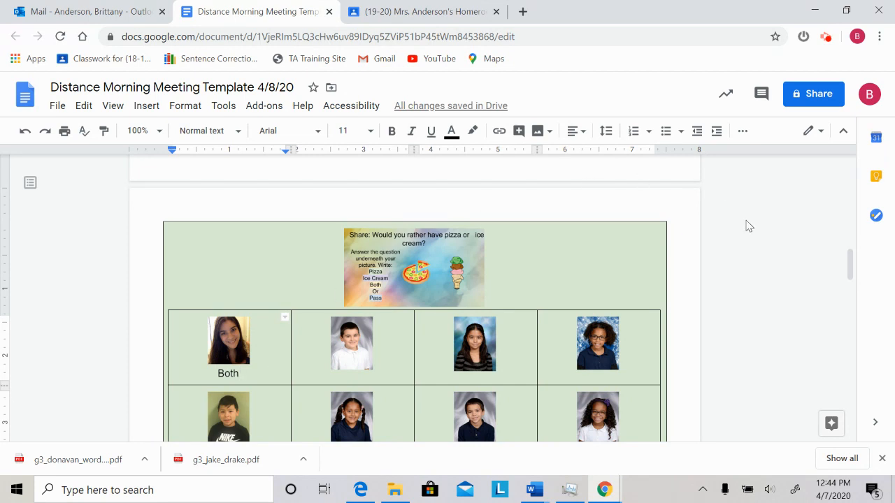
scroll("down", 3)
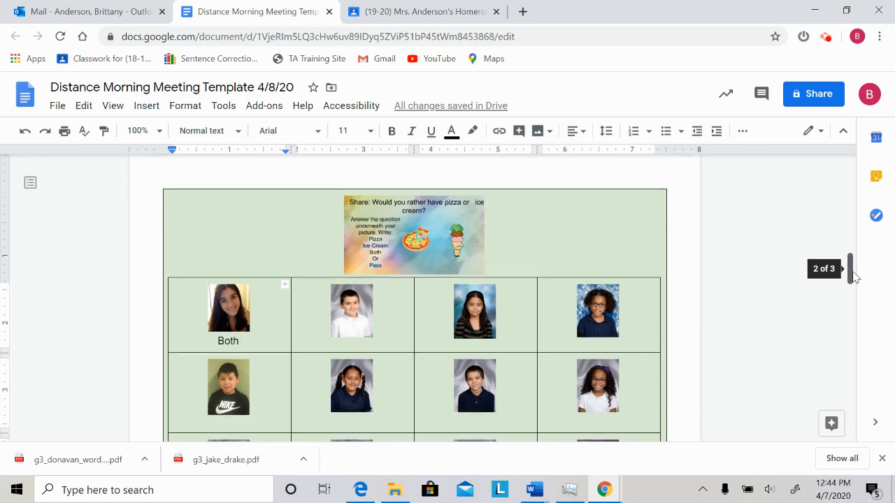
scroll("down", 3)
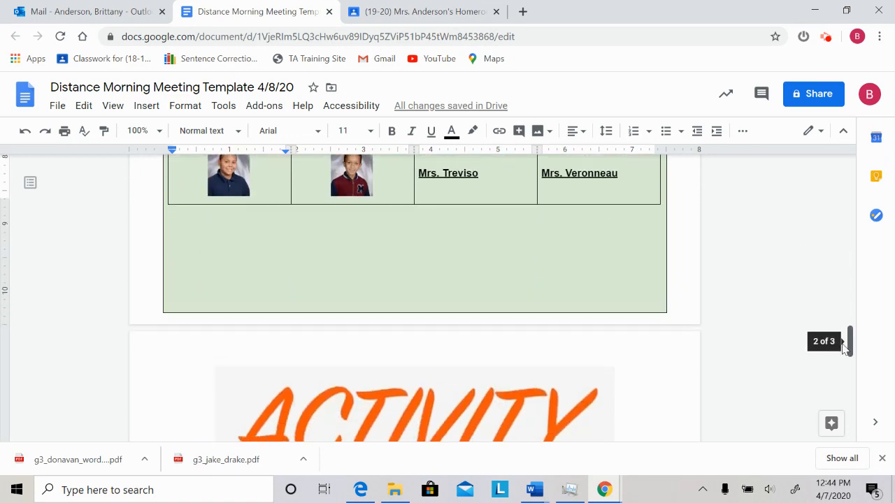
scroll("down", 3)
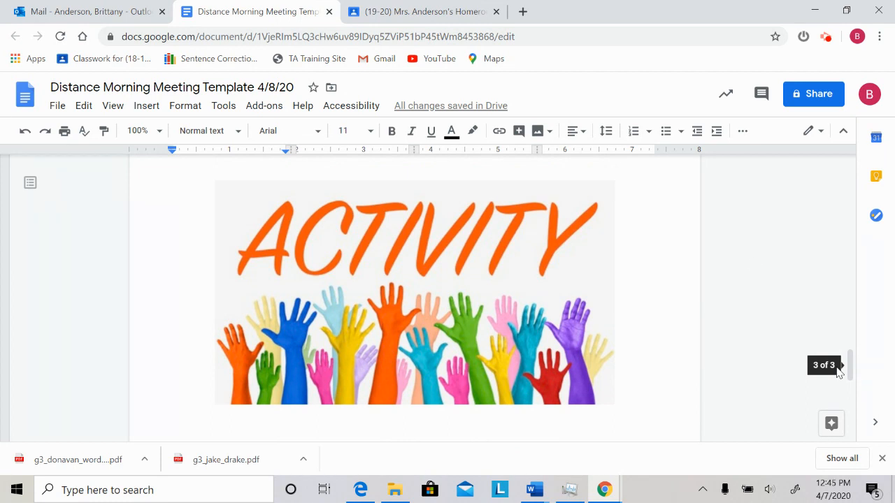
Step: Show the homeroom Stream's Google Meet login post with its Wednesday group schedule
left_click(419, 11)
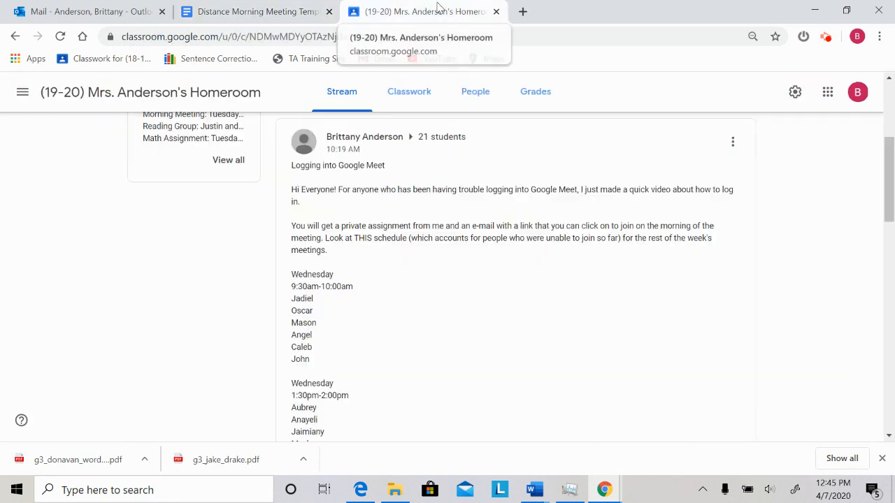
mouse_move(397, 308)
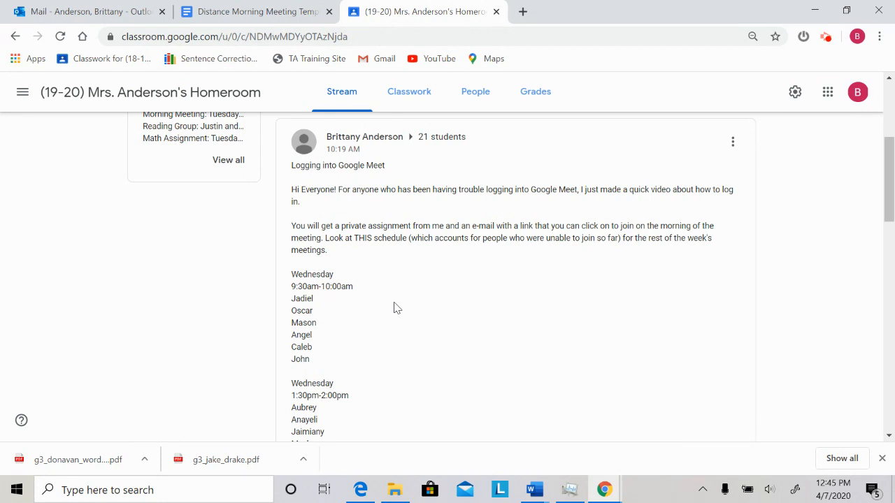
mouse_move(407, 257)
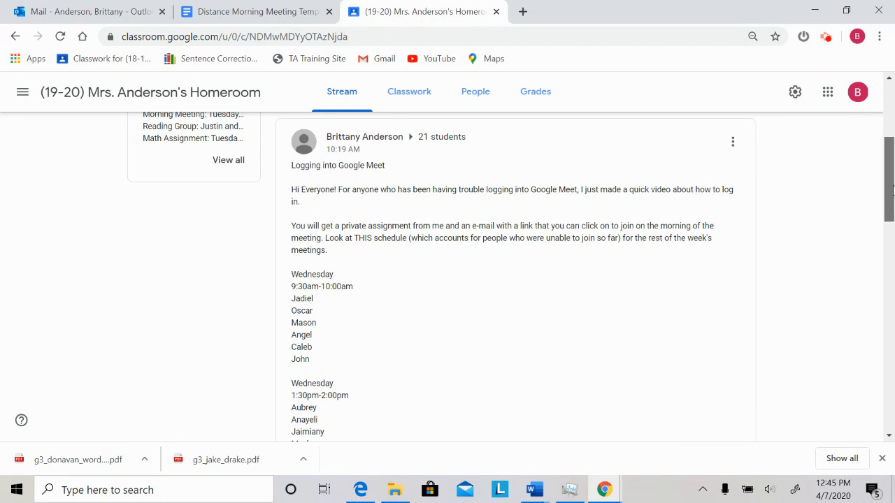
scroll("down", 3)
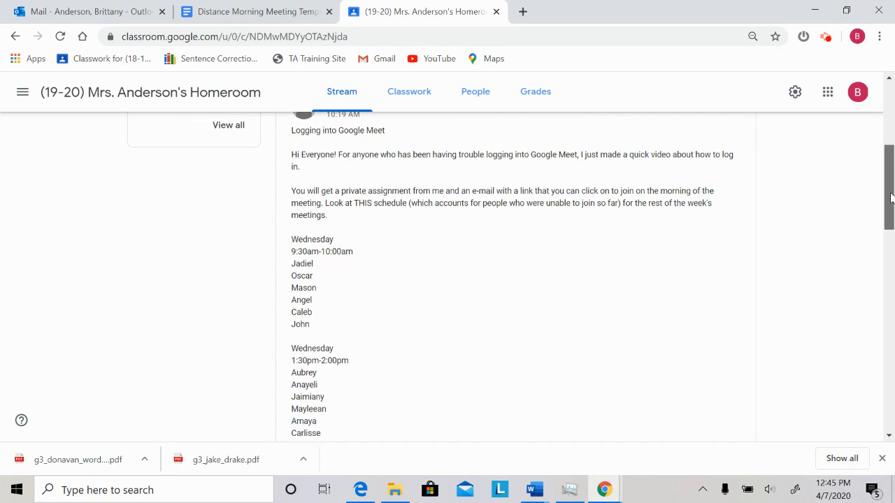
scroll("down", 3)
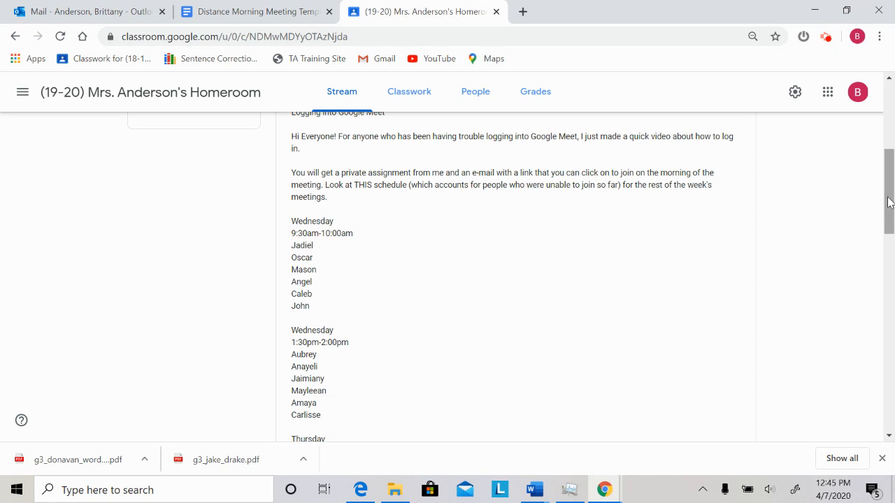
mouse_move(338, 218)
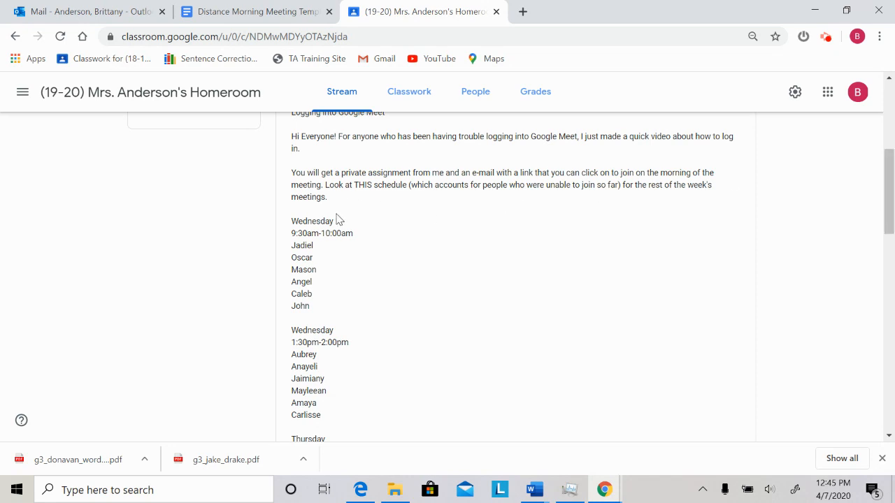
mouse_move(336, 223)
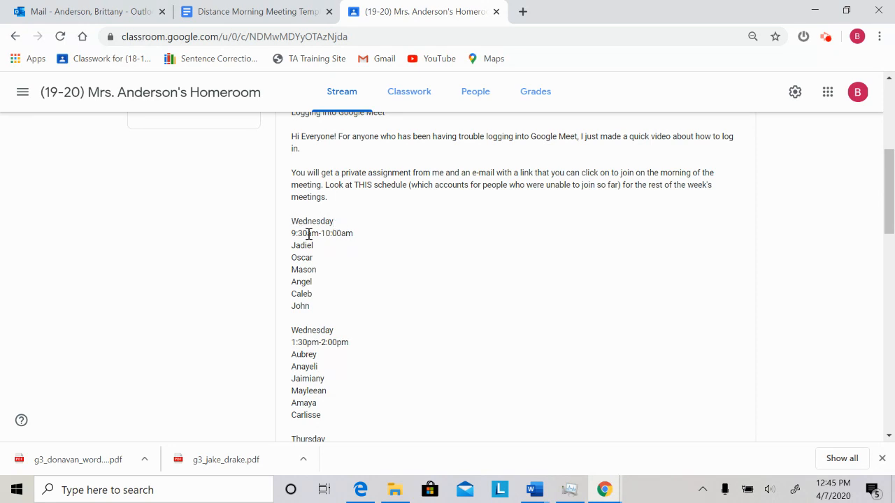
mouse_move(313, 247)
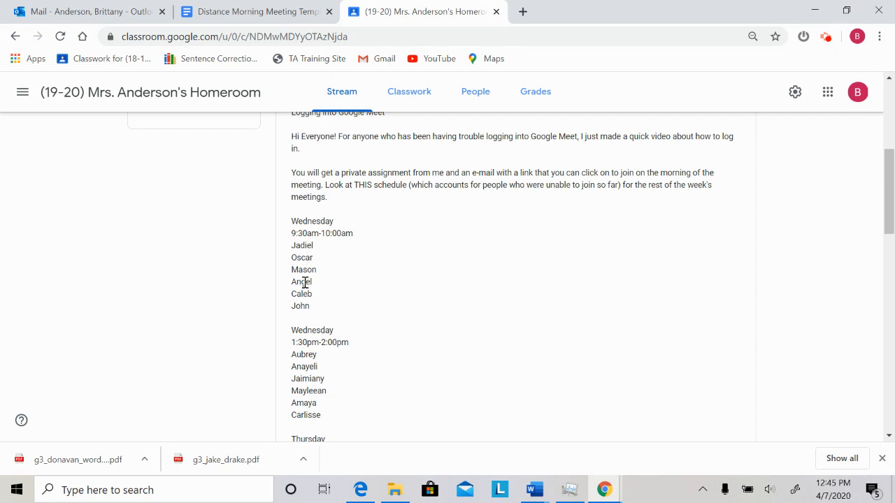
mouse_move(682, 266)
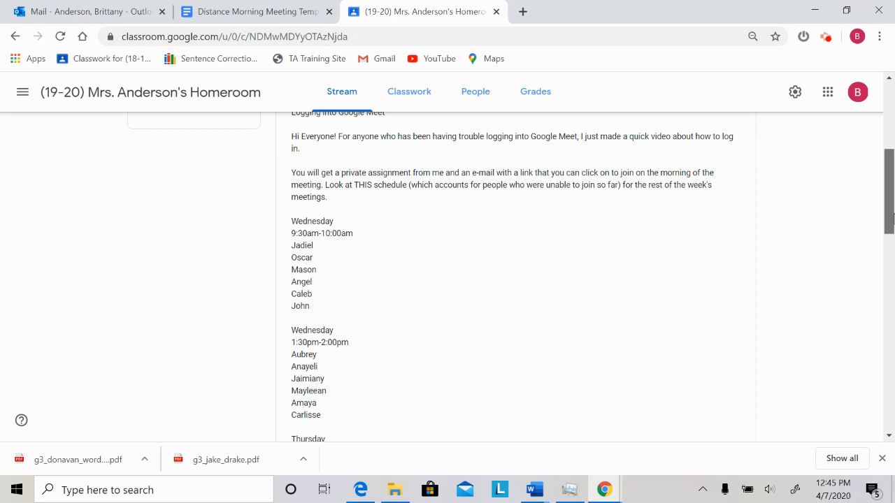
scroll("down", 3)
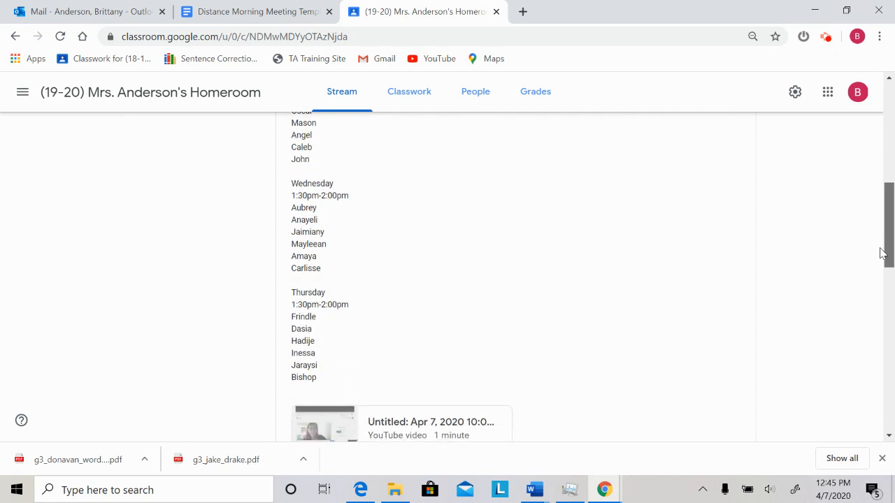
scroll("down", 3)
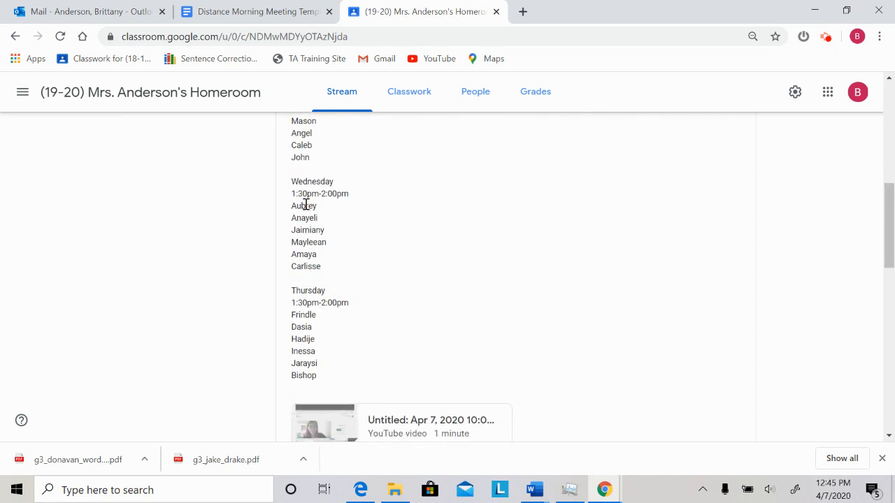
mouse_move(332, 246)
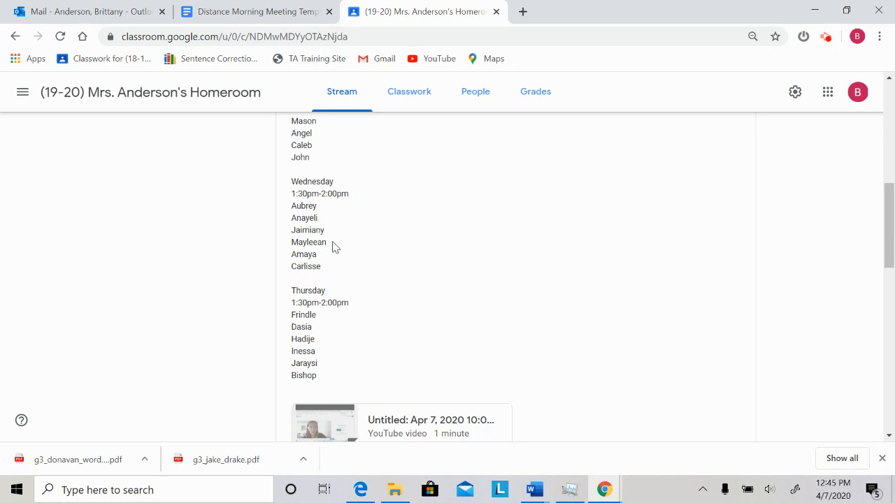
mouse_move(515, 266)
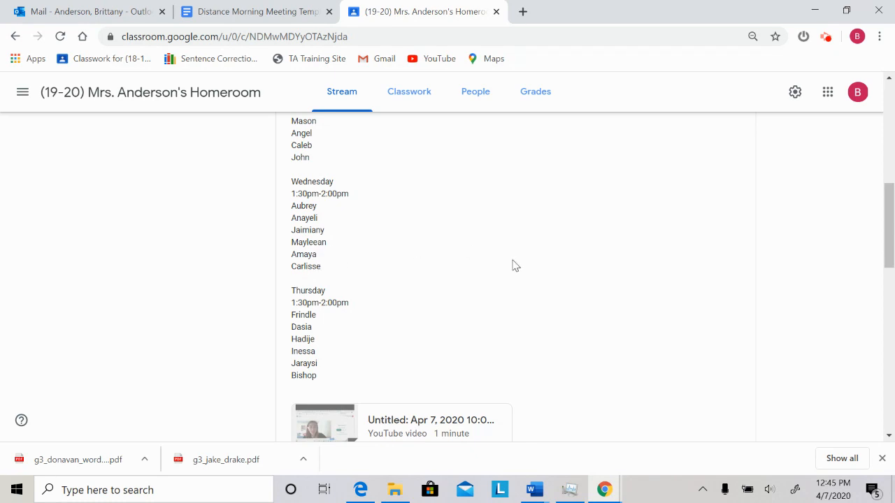
scroll("down", 3)
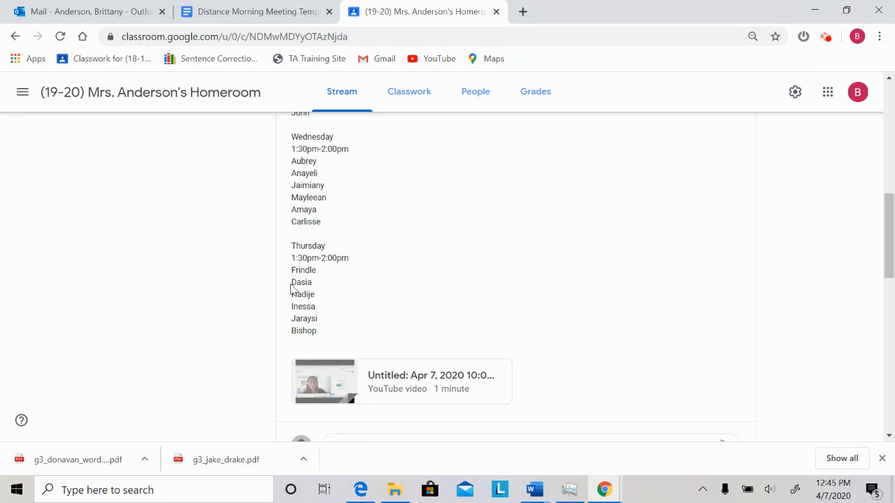
mouse_move(321, 328)
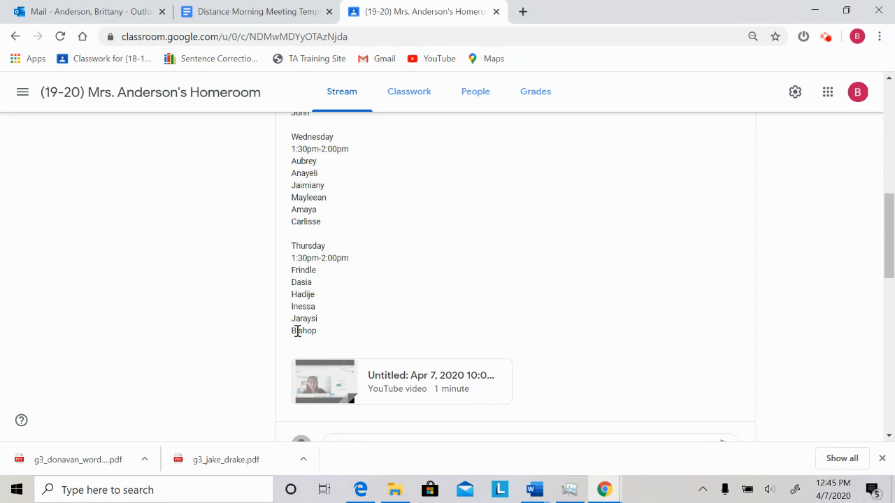
mouse_move(403, 323)
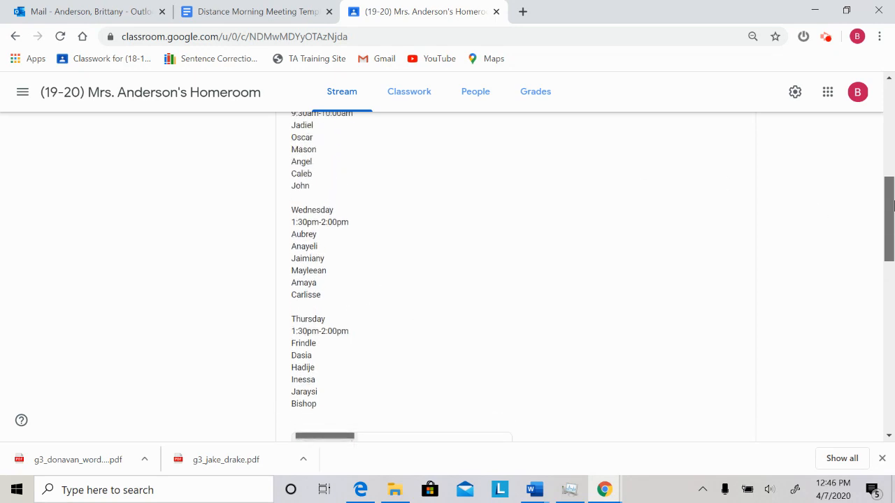
scroll("down", 3)
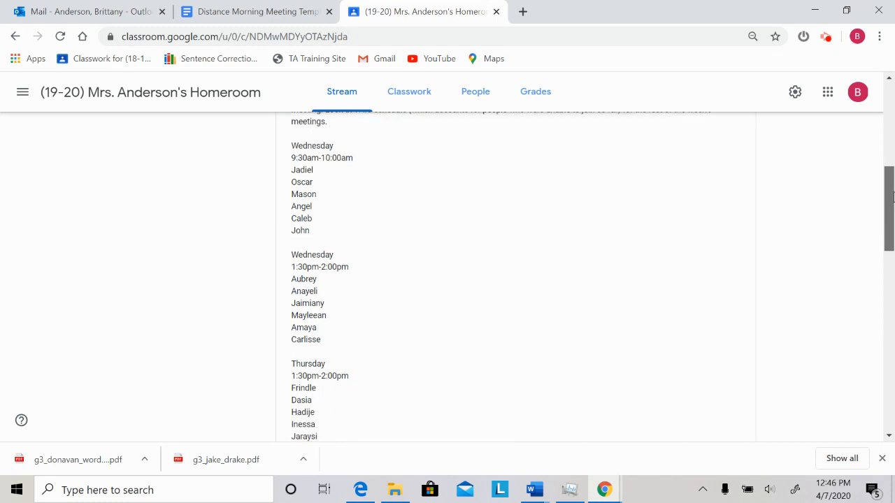
scroll("down", 3)
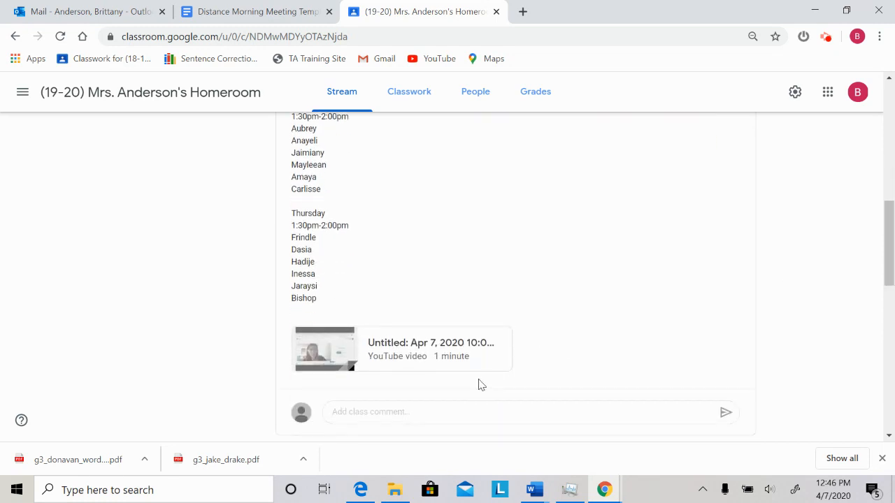
mouse_move(503, 161)
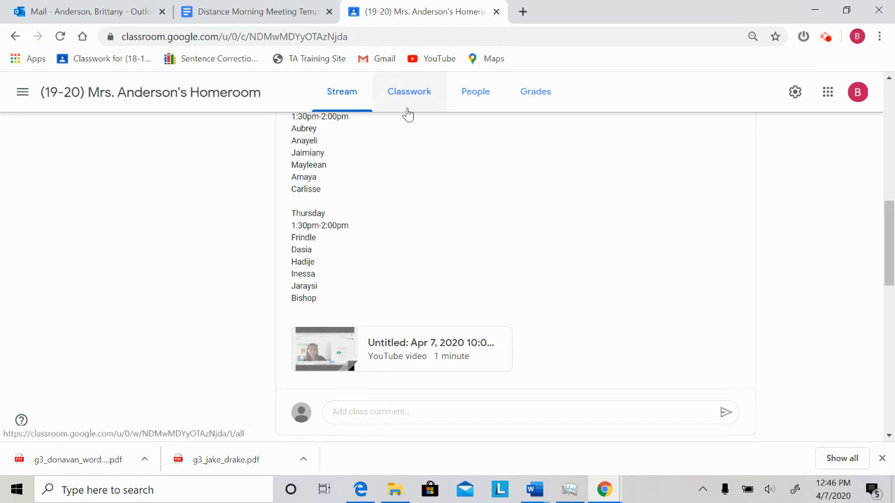
left_click(408, 93)
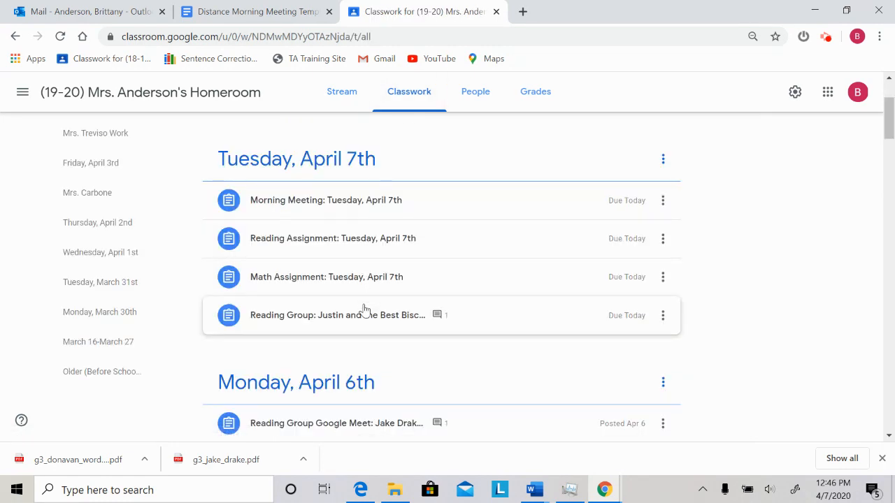
mouse_move(369, 269)
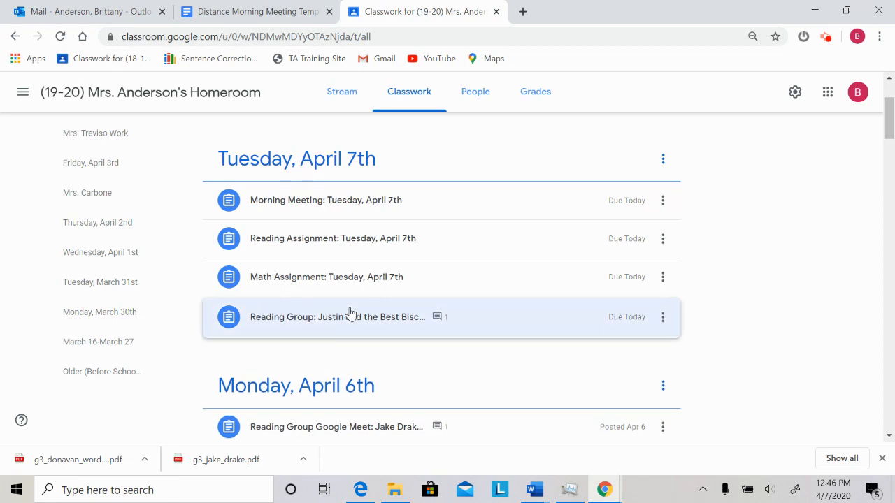
Step: Expand the Tuesday, April 7th Reading Group assignment to reveal its Google Meet link
left_click(337, 316)
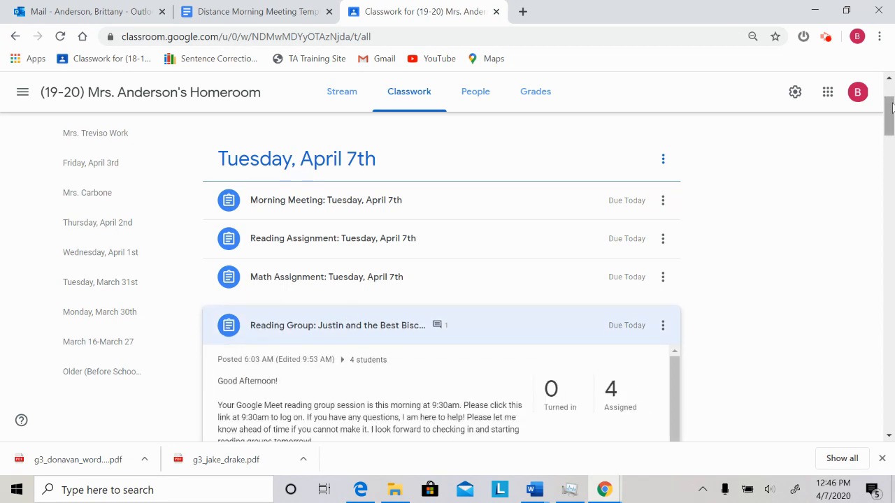
scroll("down", 3)
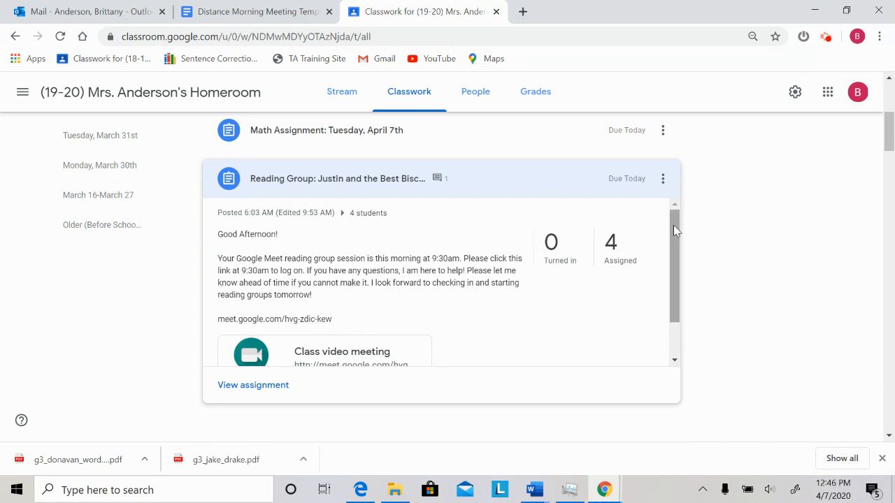
scroll("down", 3)
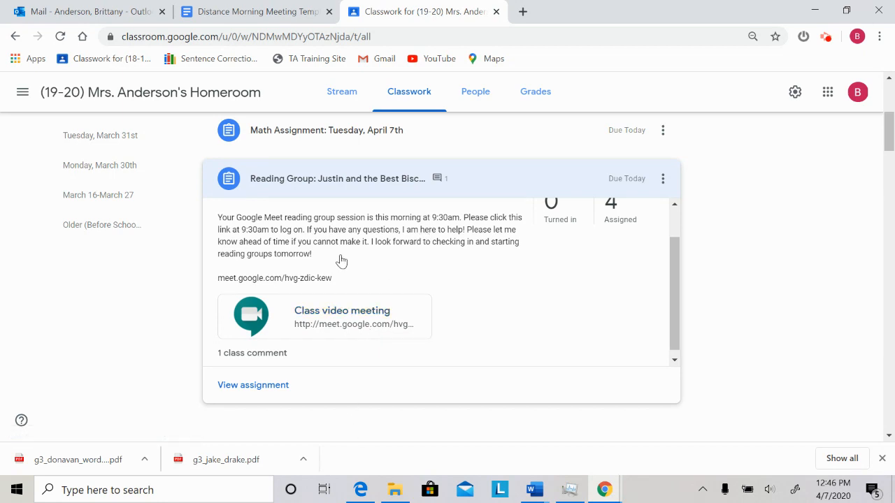
mouse_move(251, 11)
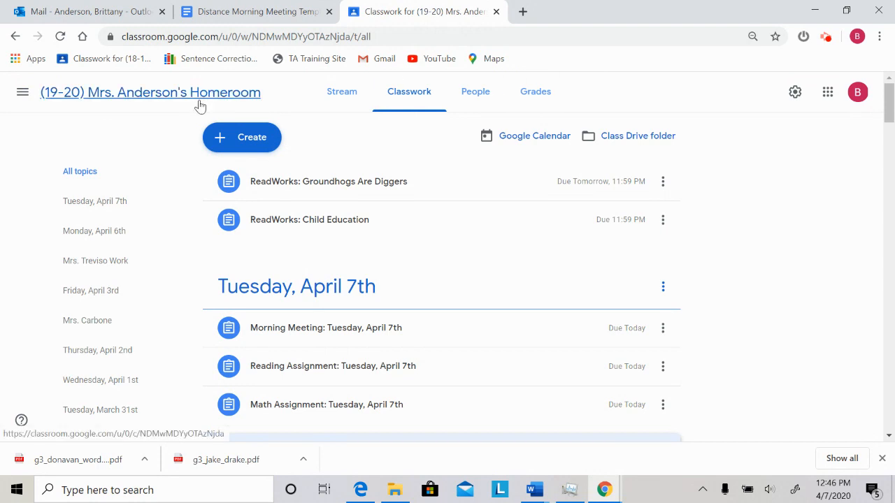
Step: Switch to STEAM 4th Grade 2019-2020 and show its 4/7/20-4/13/20 classwork
left_click(23, 92)
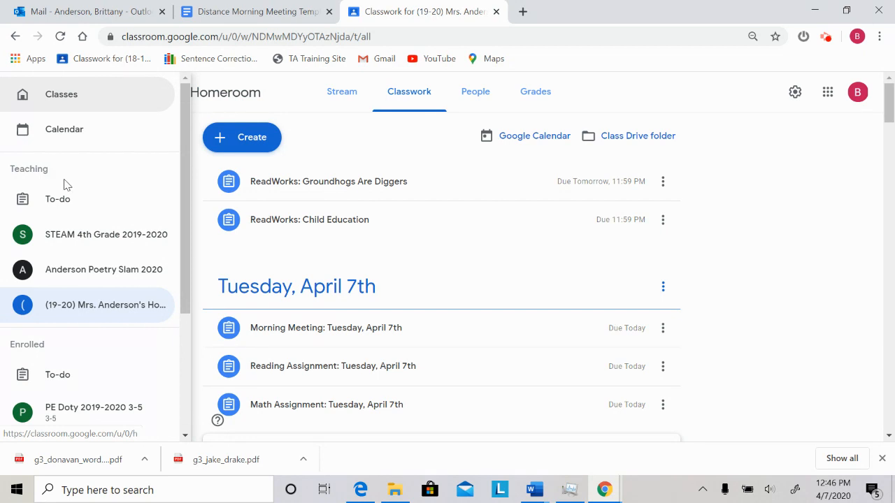
left_click(106, 235)
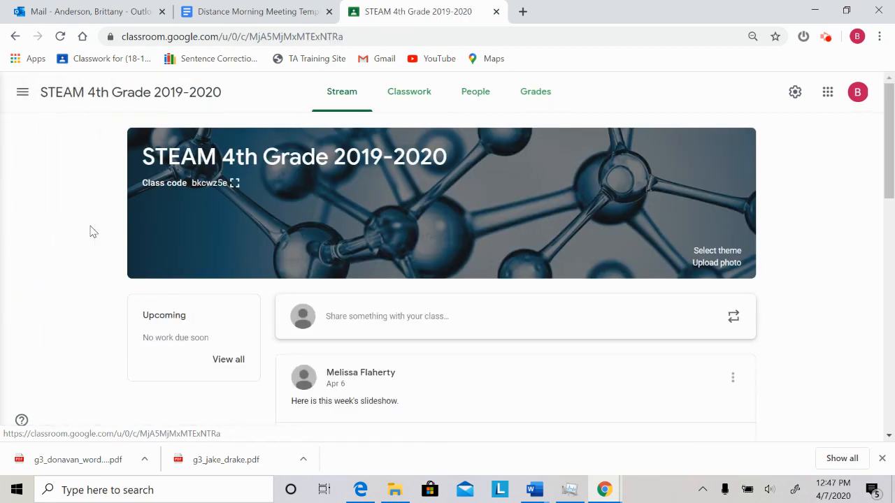
scroll("down", 3)
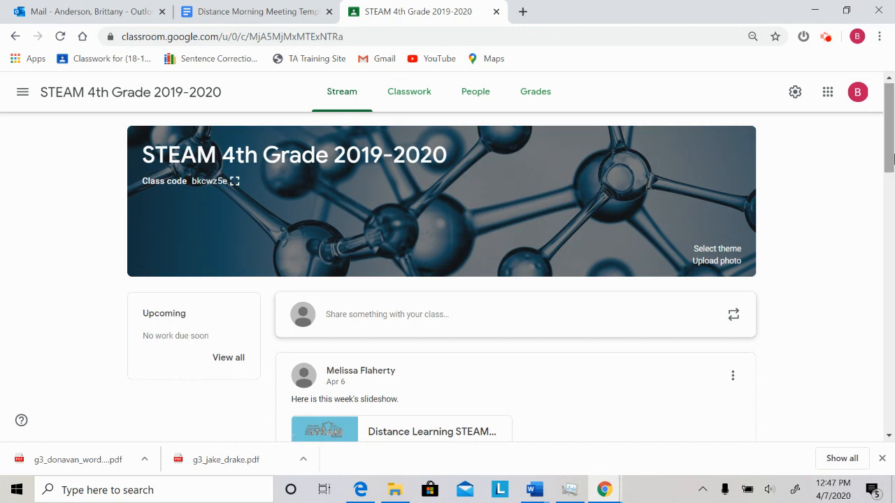
left_click(408, 92)
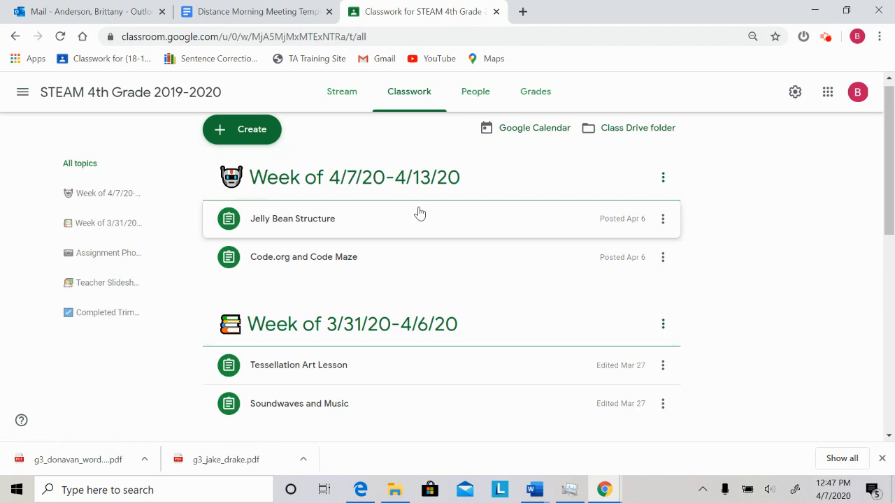
mouse_move(341, 258)
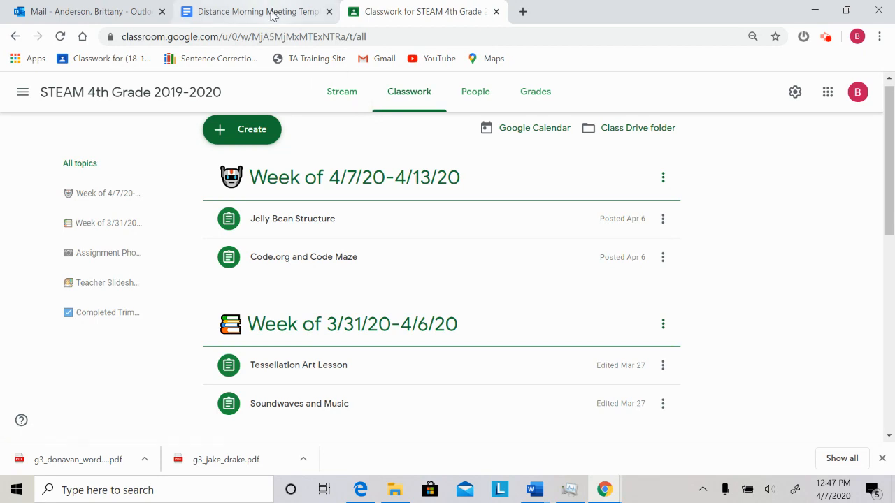
mouse_move(252, 12)
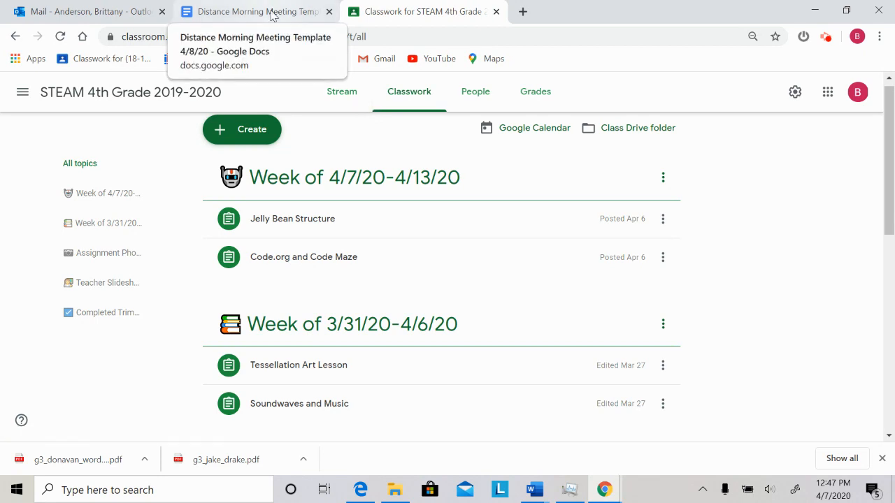
Step: Return to the Distance Morning Meeting Template 4/8/20 document
left_click(252, 11)
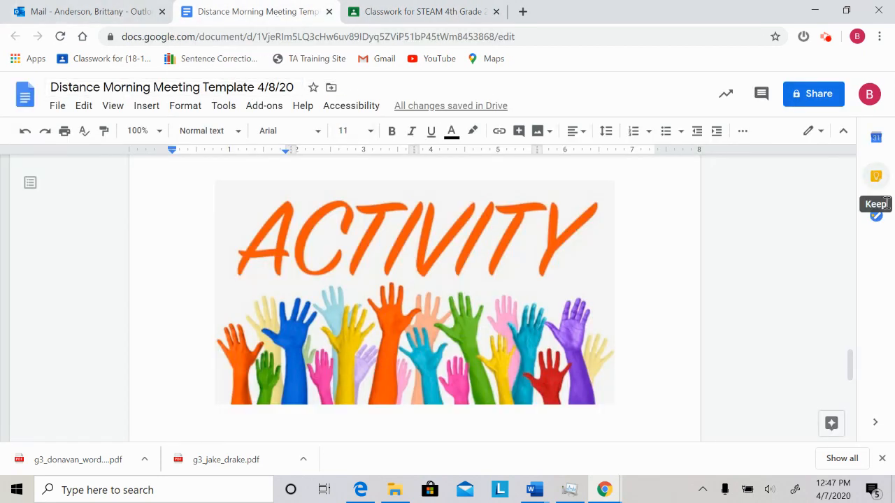
mouse_move(783, 268)
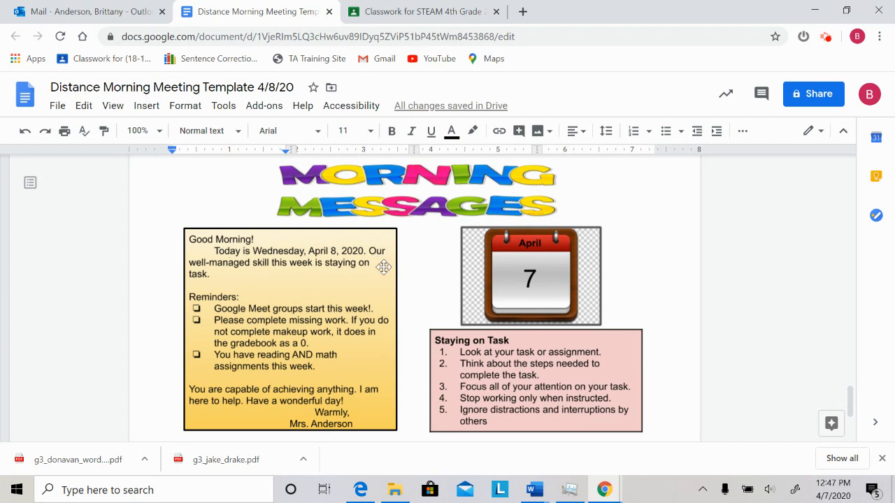
mouse_move(254, 291)
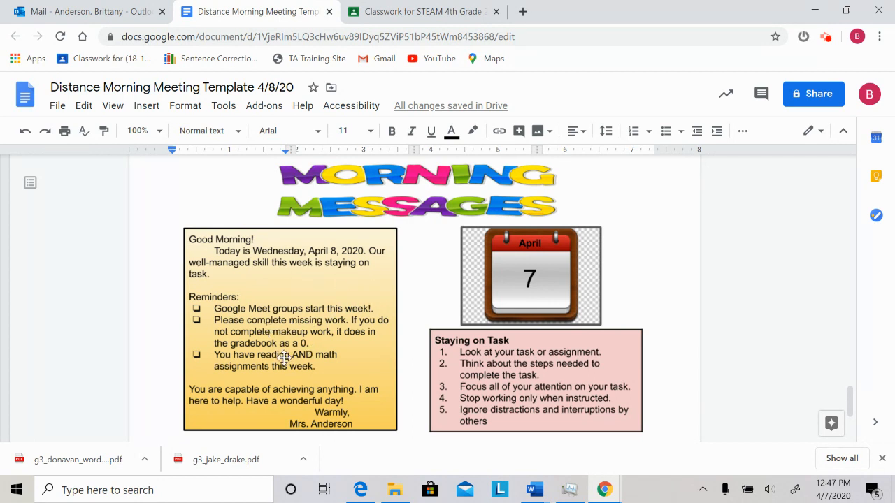
mouse_move(229, 395)
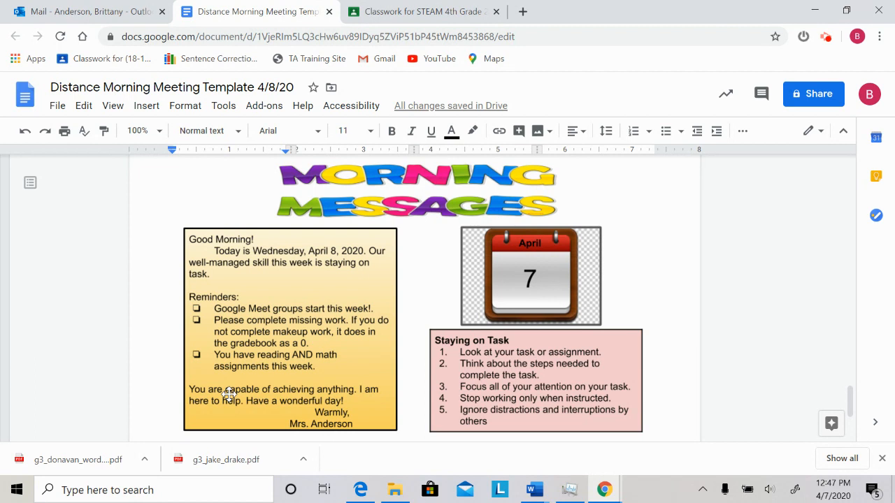
mouse_move(338, 406)
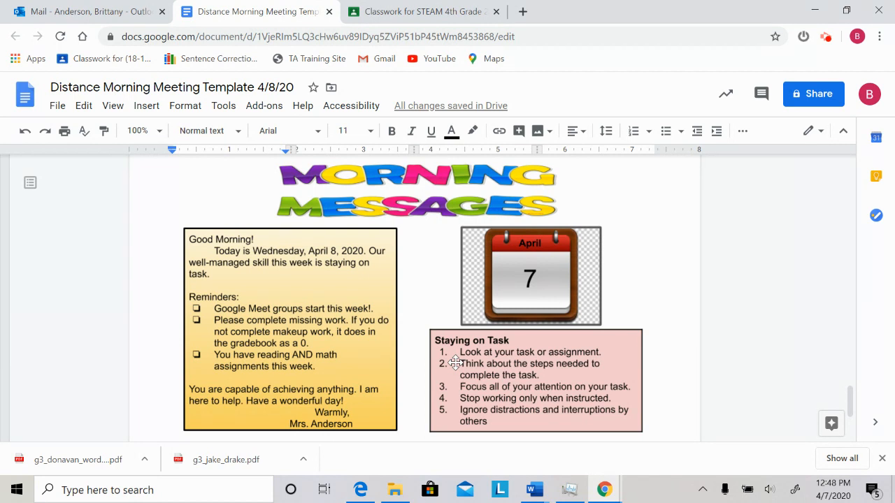
mouse_move(432, 389)
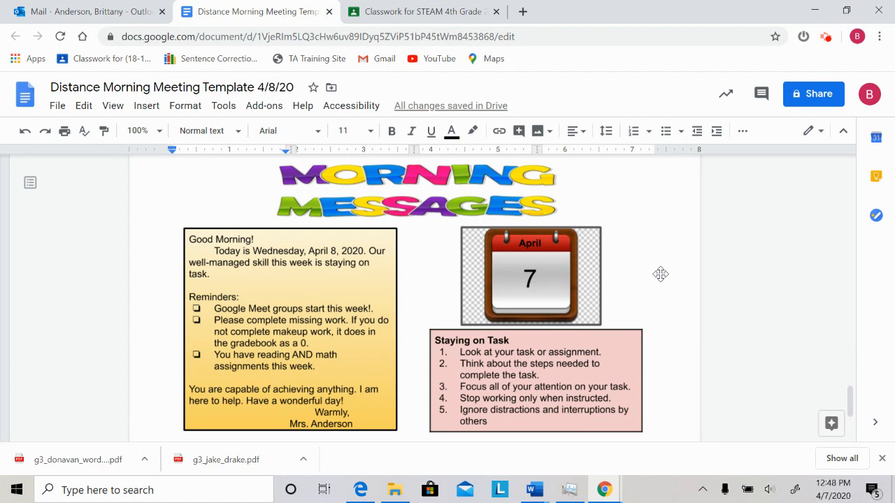
mouse_move(606, 222)
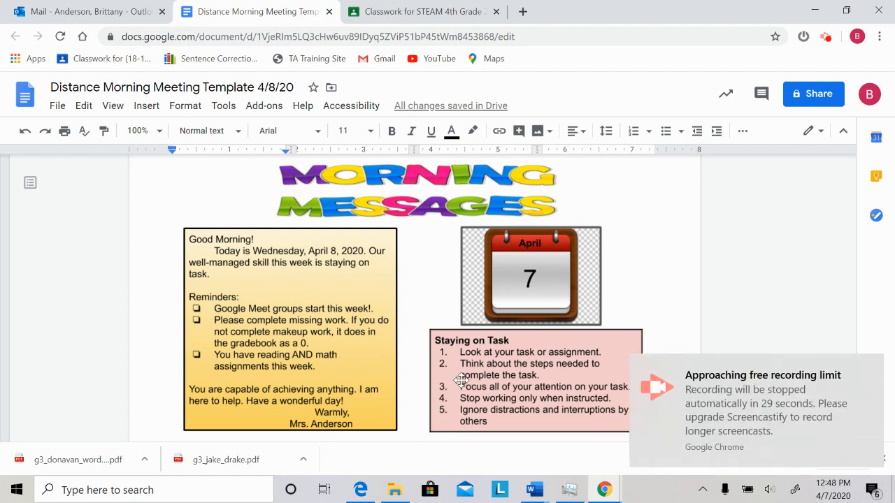
mouse_move(814, 61)
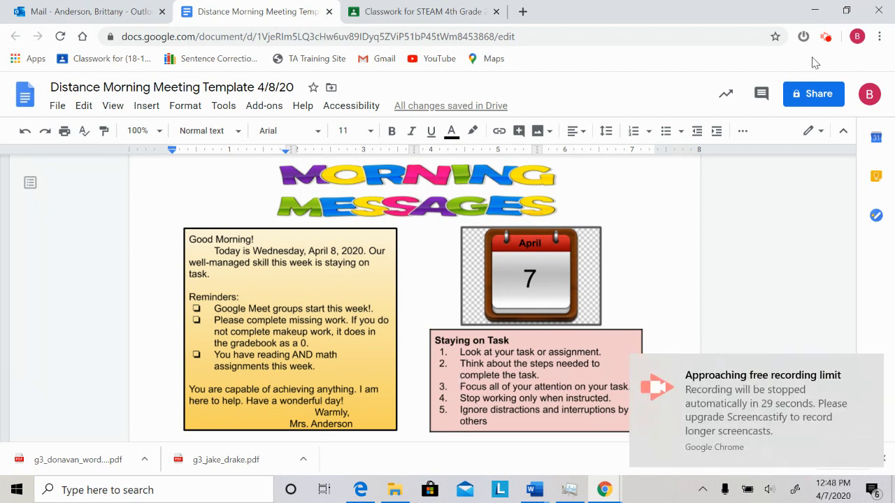
mouse_move(826, 36)
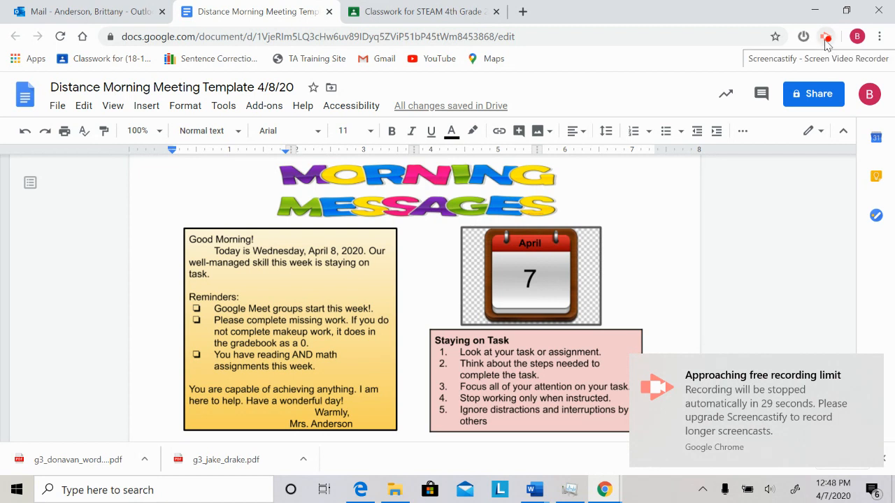
Step: Bring up the Screencastify recording panel to end the screencast
left_click(825, 37)
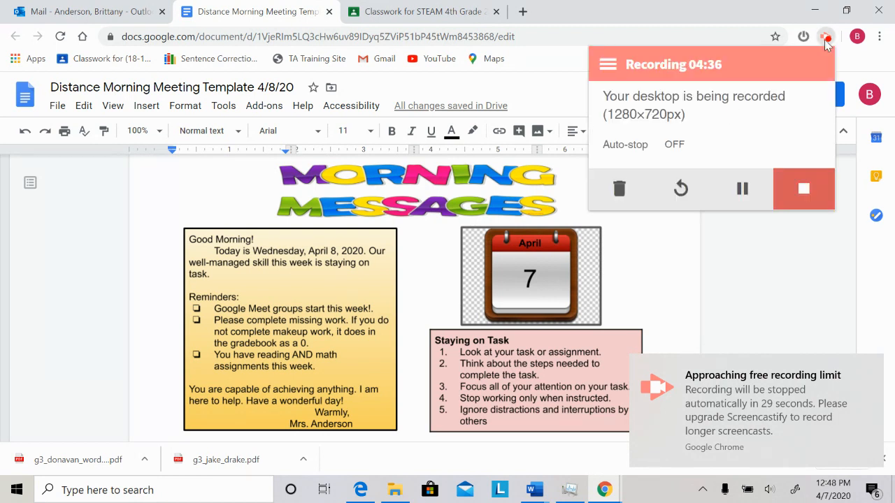